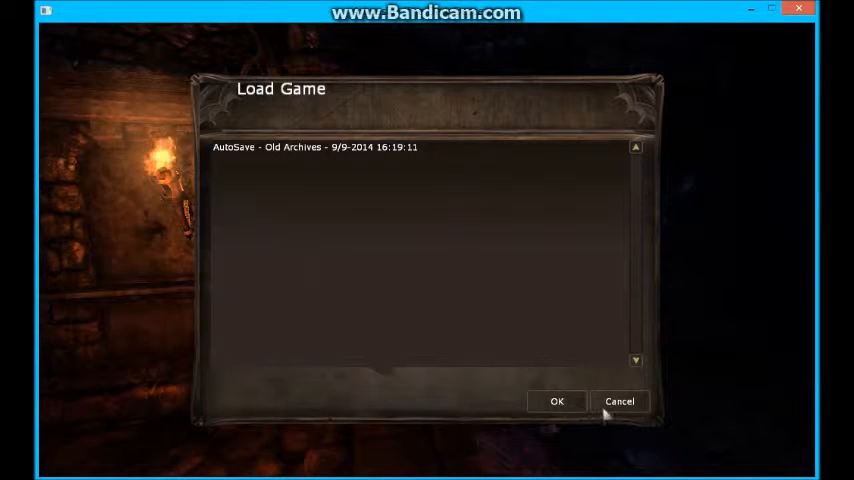
# Start a new game from the main menu, confirming Yes in the 'Start a new game?' dialog
pyautogui.click(620, 400)
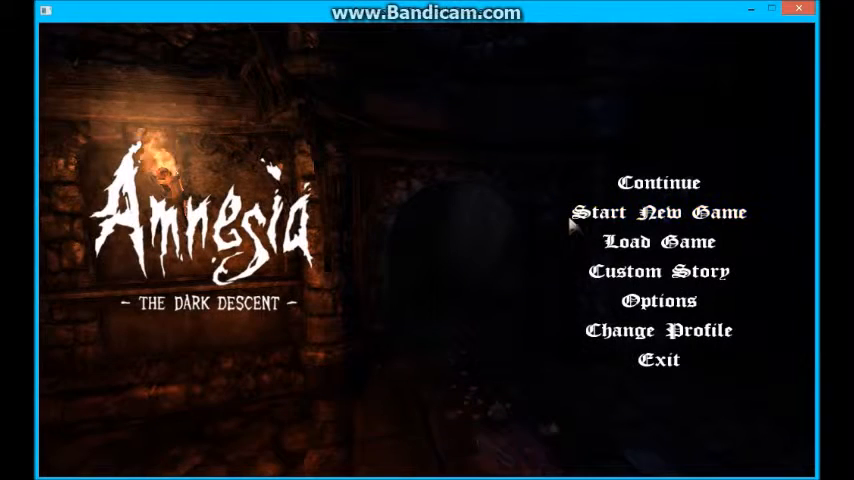
pyautogui.moveTo(658, 242)
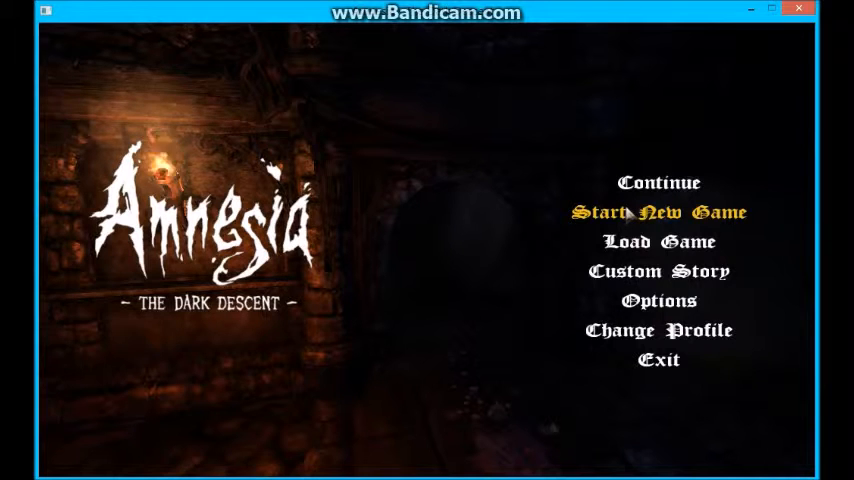
pyautogui.click(658, 212)
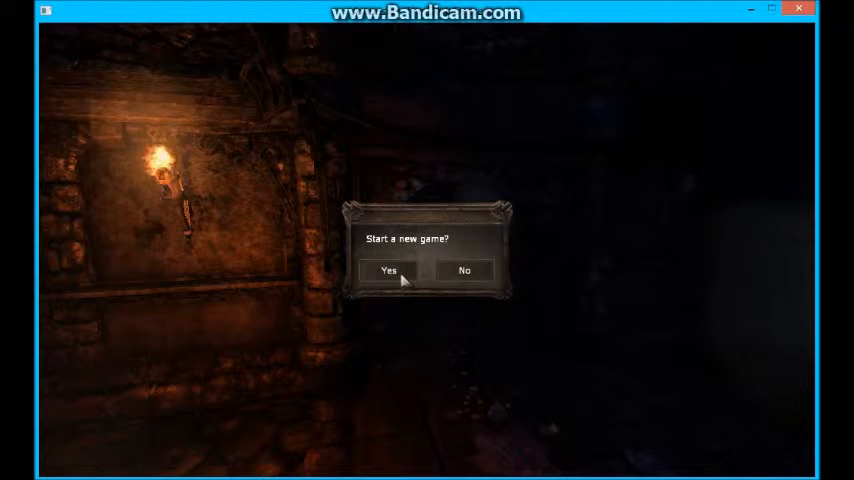
pyautogui.click(388, 270)
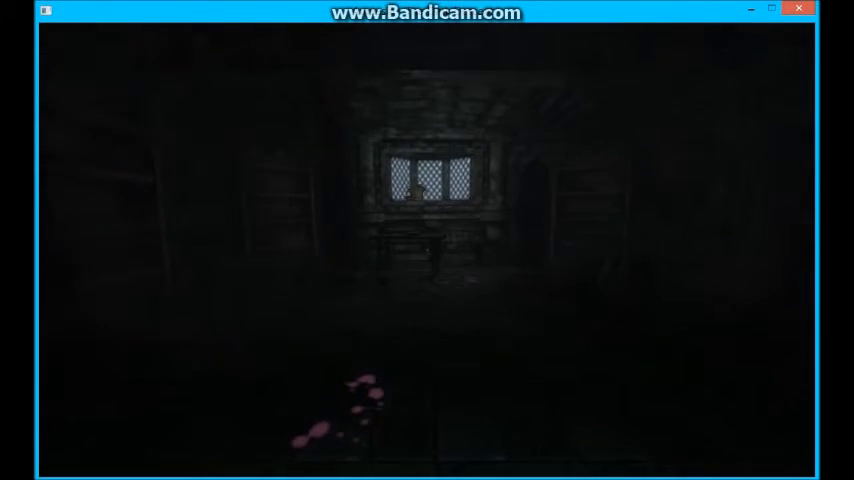
# Pause the game in the barred-window room with Escape to show the pause menu
pyautogui.press('Escape')
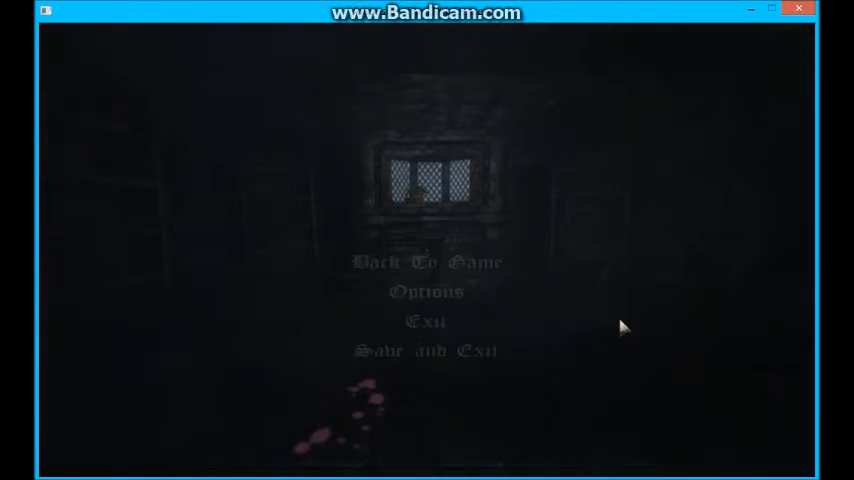